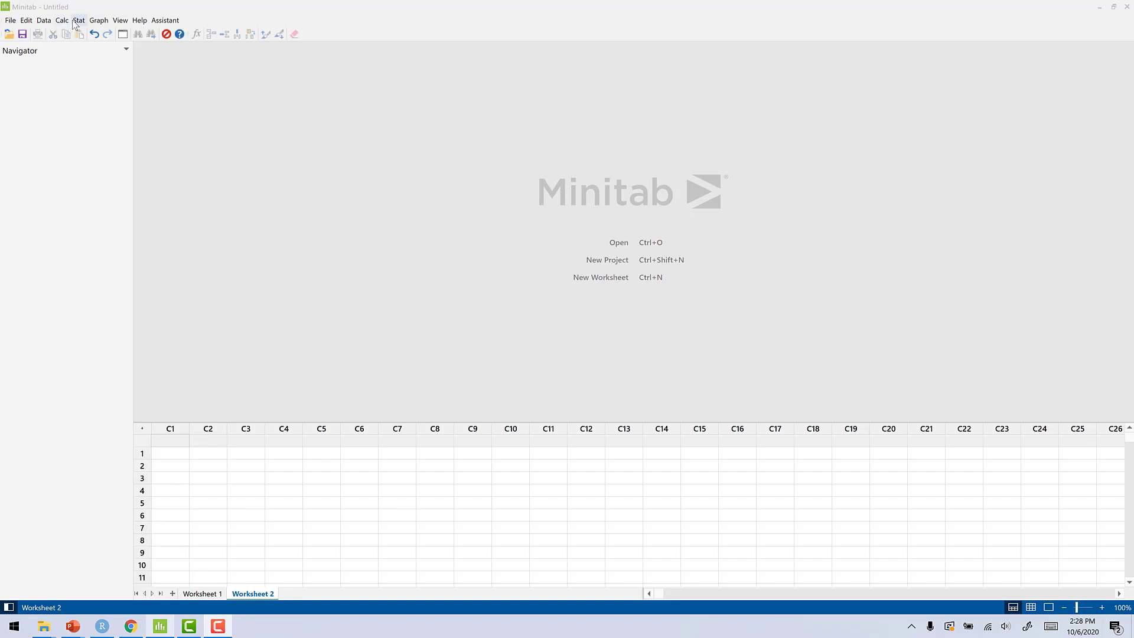
Step: Start Create Factorial Design from the Stat > DOE > Factorial menu
click(81, 19)
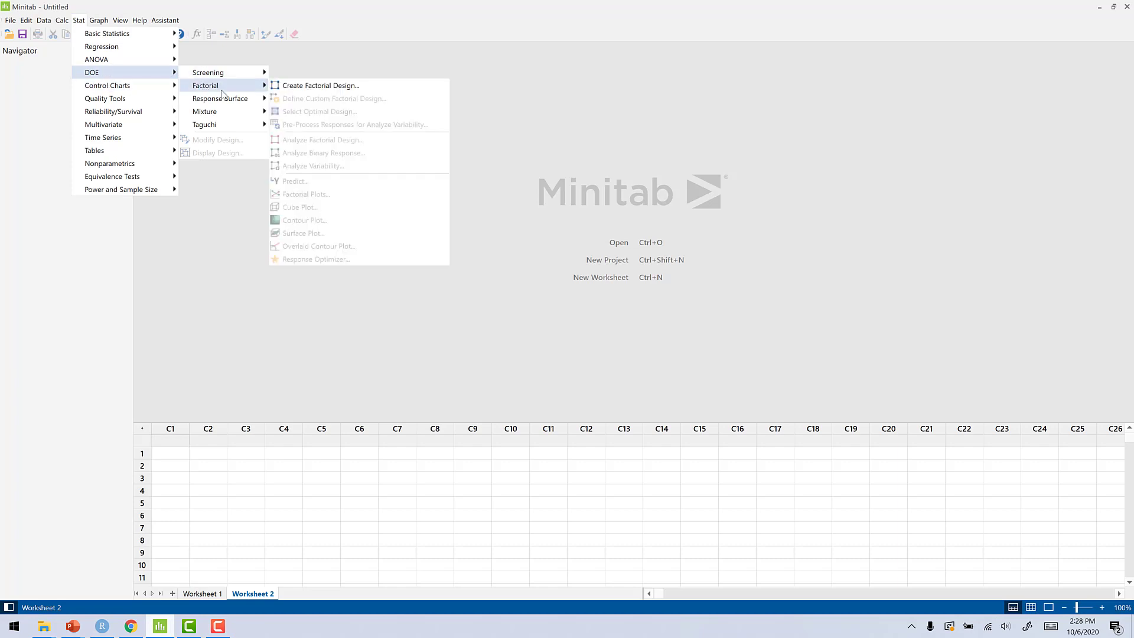
click(321, 85)
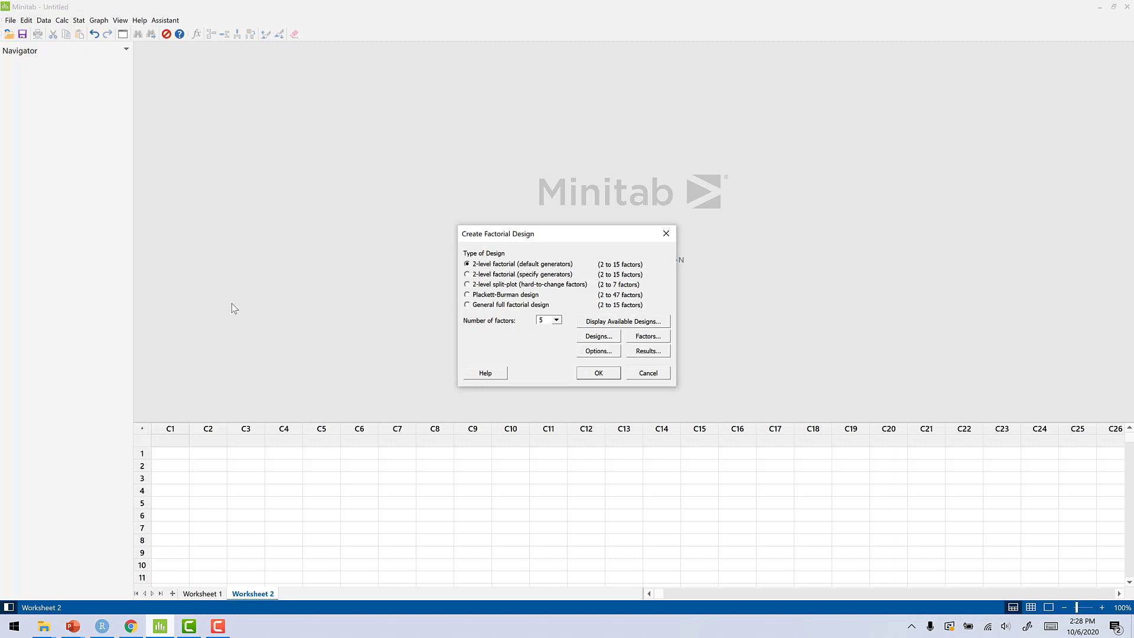
mouse_move(423, 285)
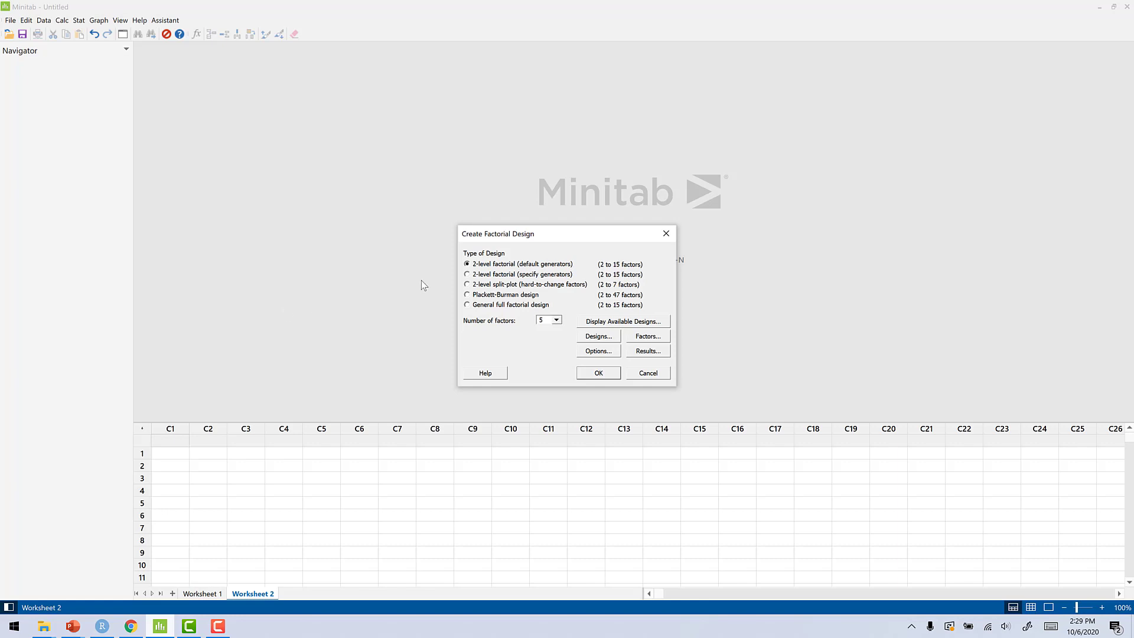
Step: Choose a 2-level factorial with specified generators and 4 base factors
click(468, 274)
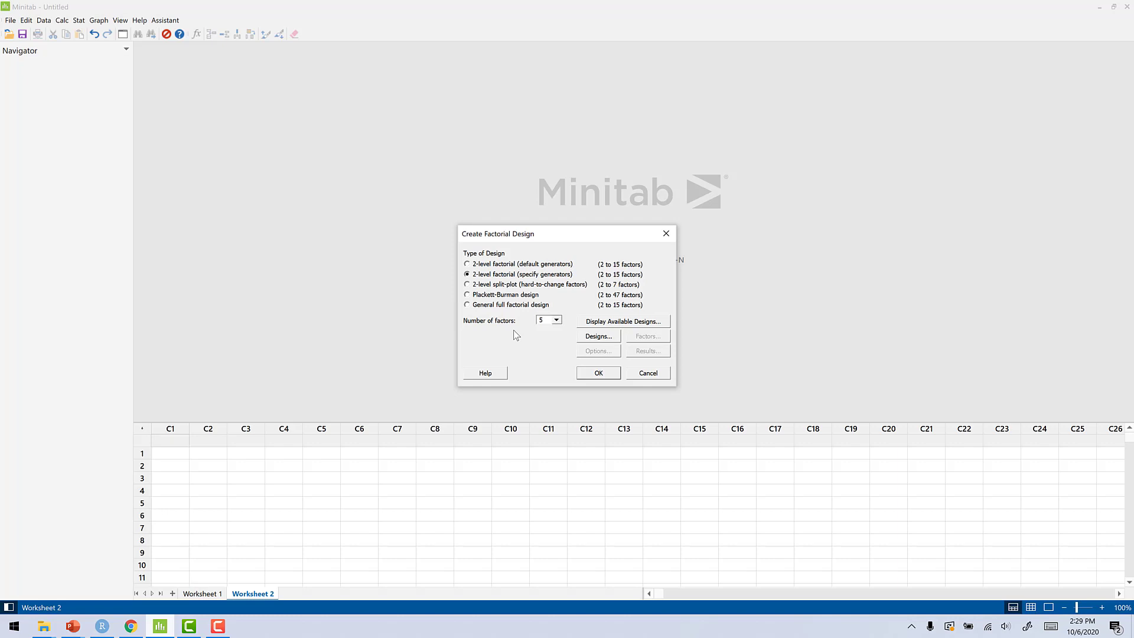
mouse_move(565, 323)
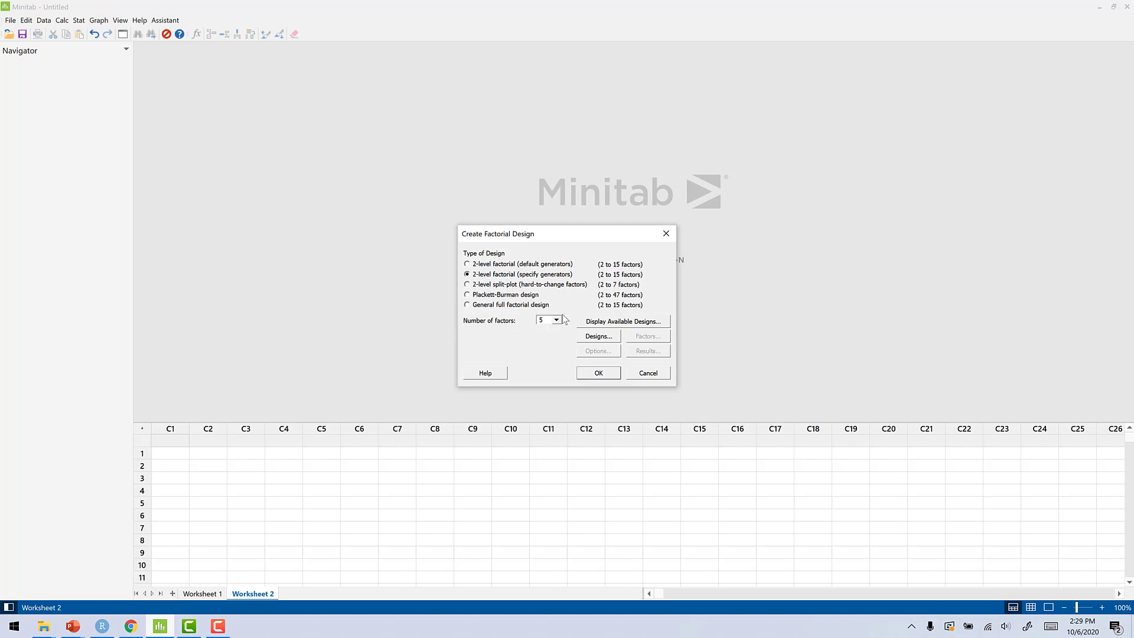
click(557, 320)
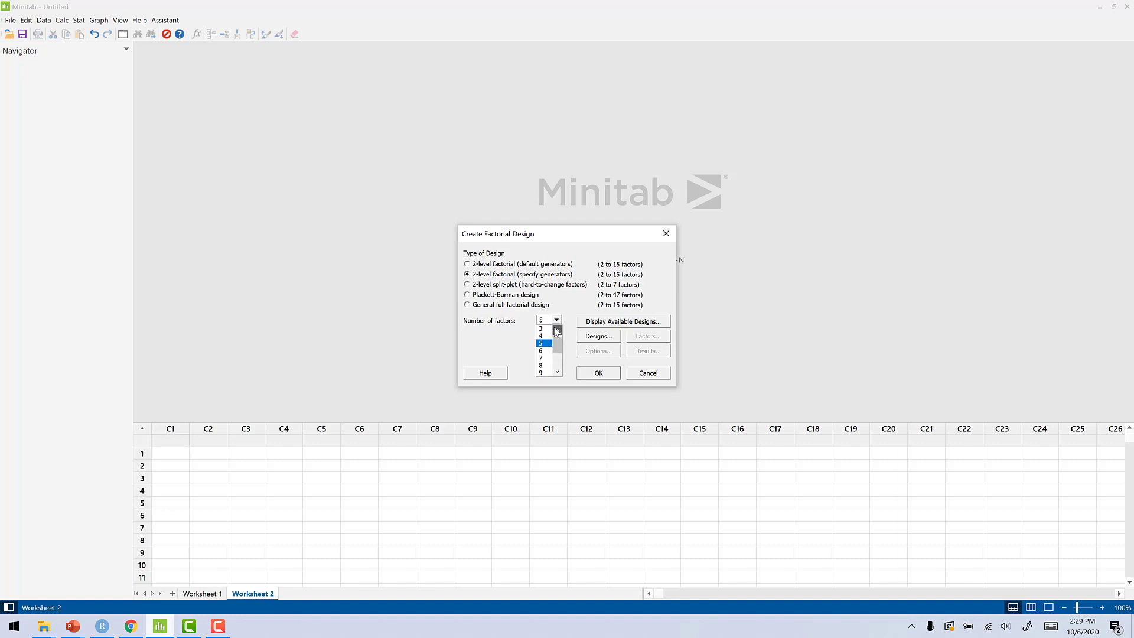
click(541, 336)
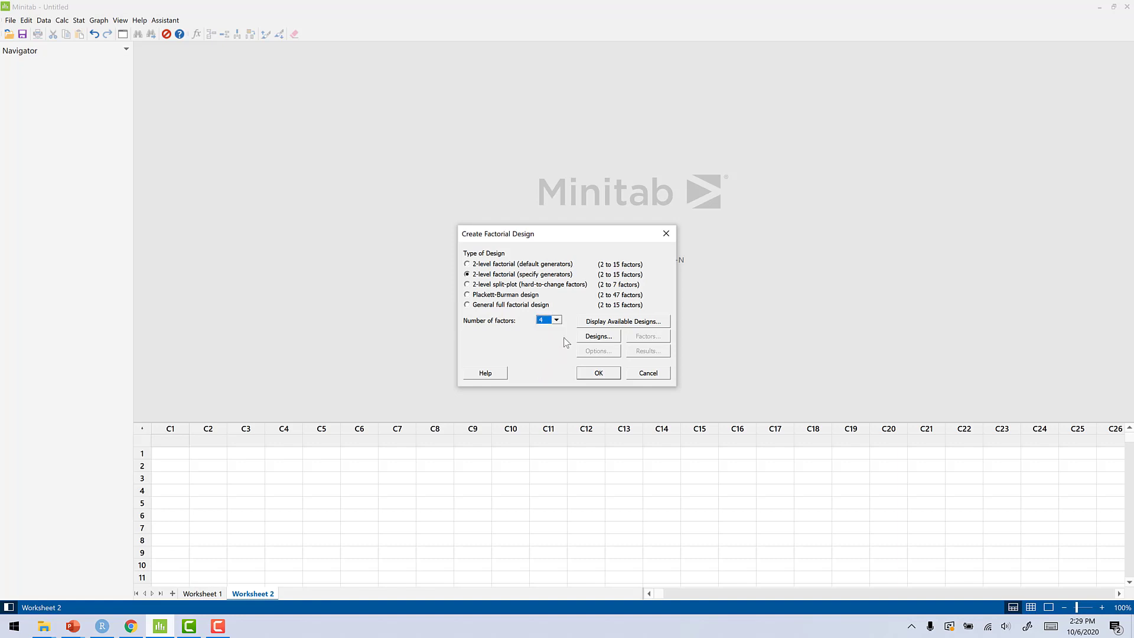
Step: Select the 16-run full factorial as the base design
click(598, 335)
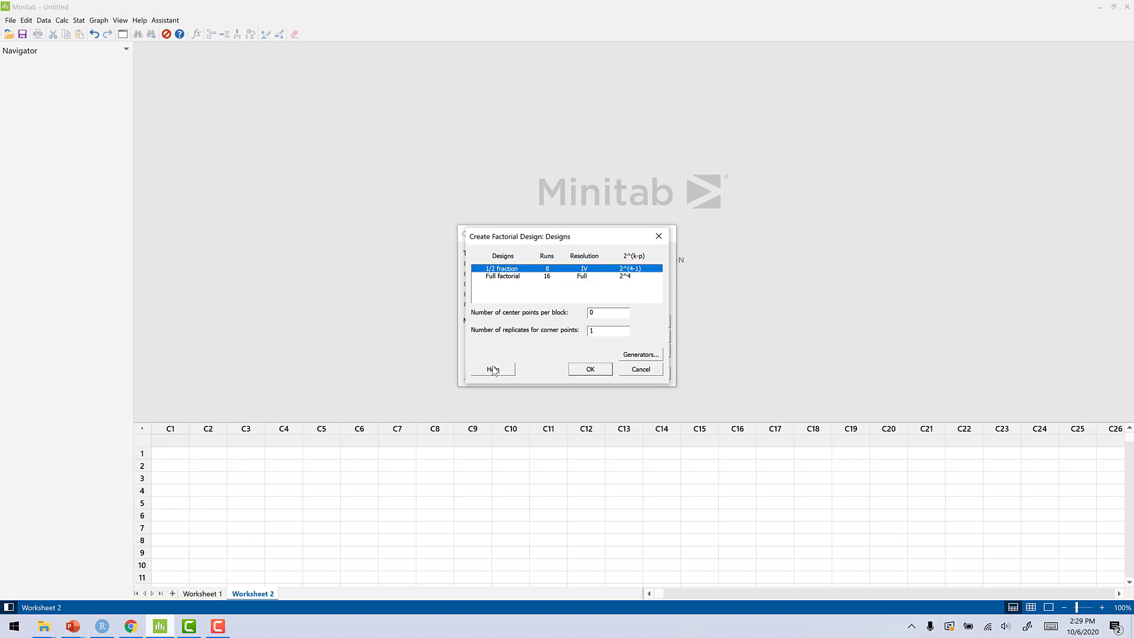
mouse_move(501, 326)
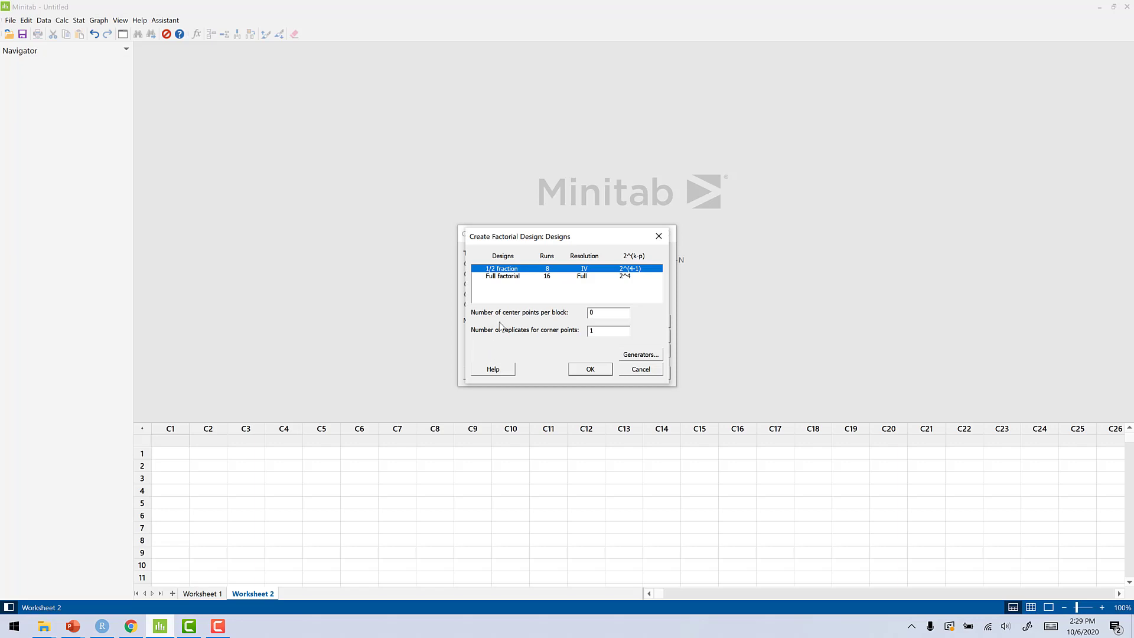
click(503, 276)
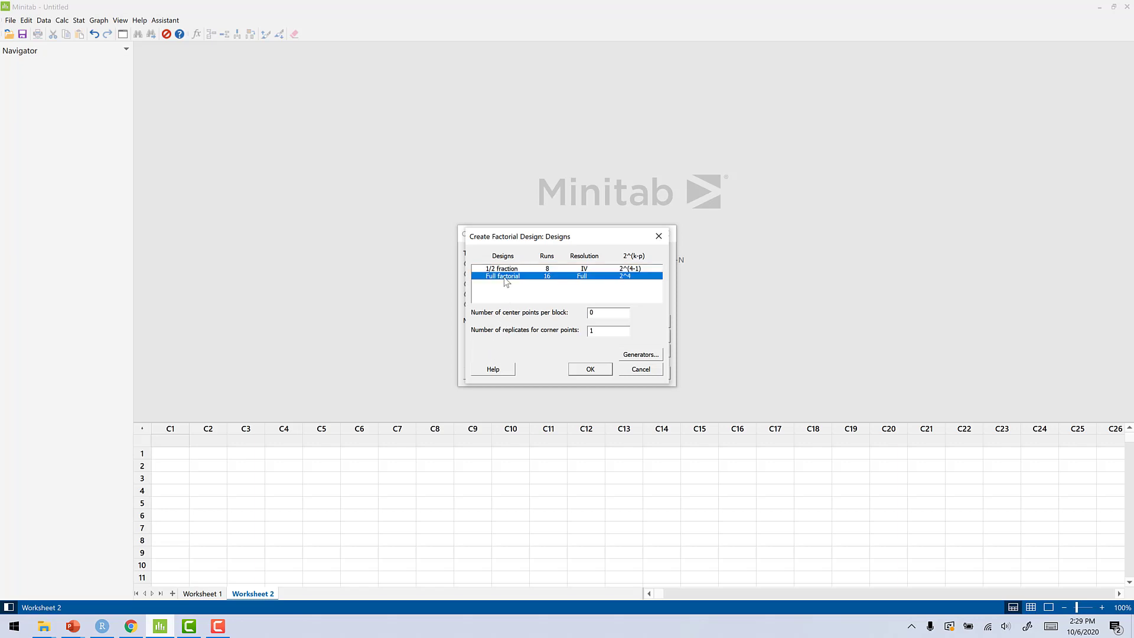
mouse_move(599, 363)
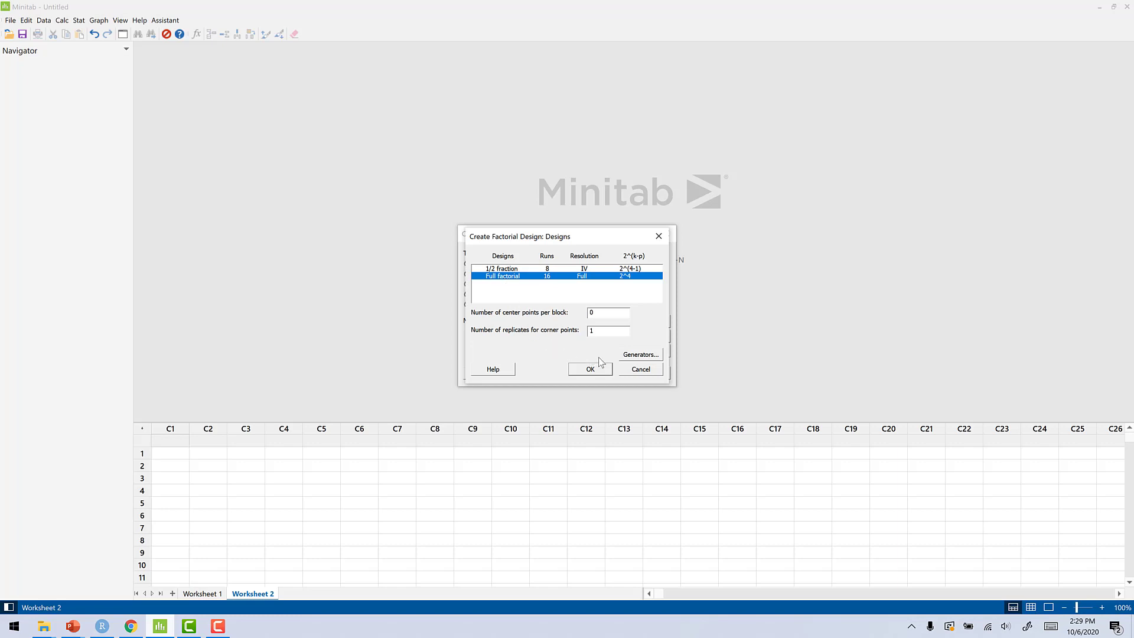
Step: Add the fifth factor with generator E=ABC and confirm it
click(640, 354)
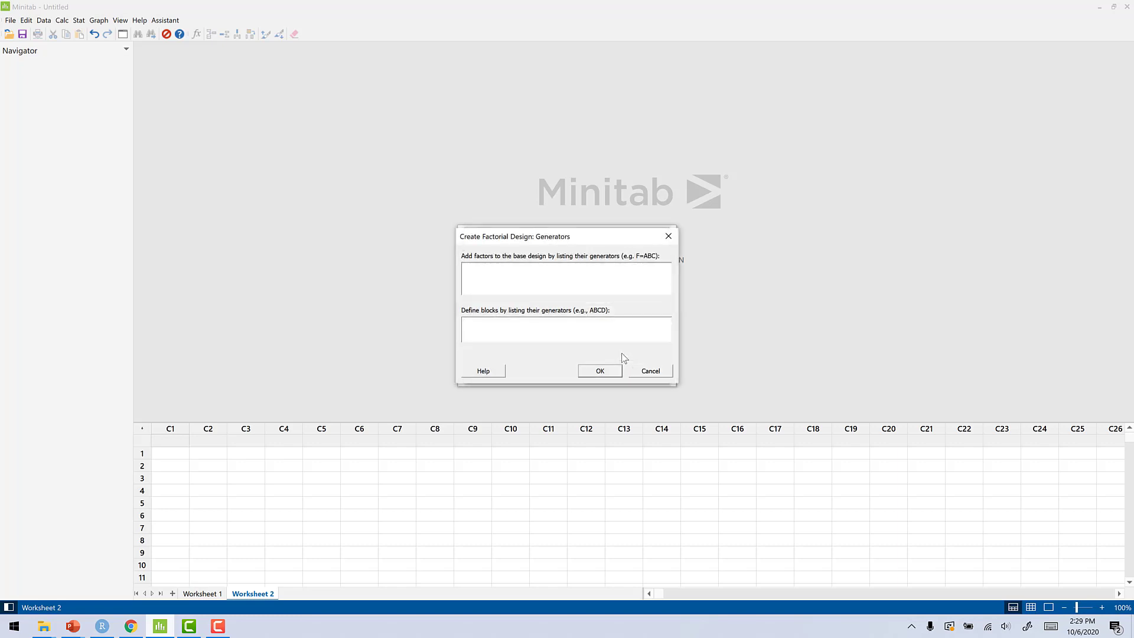
click(565, 279)
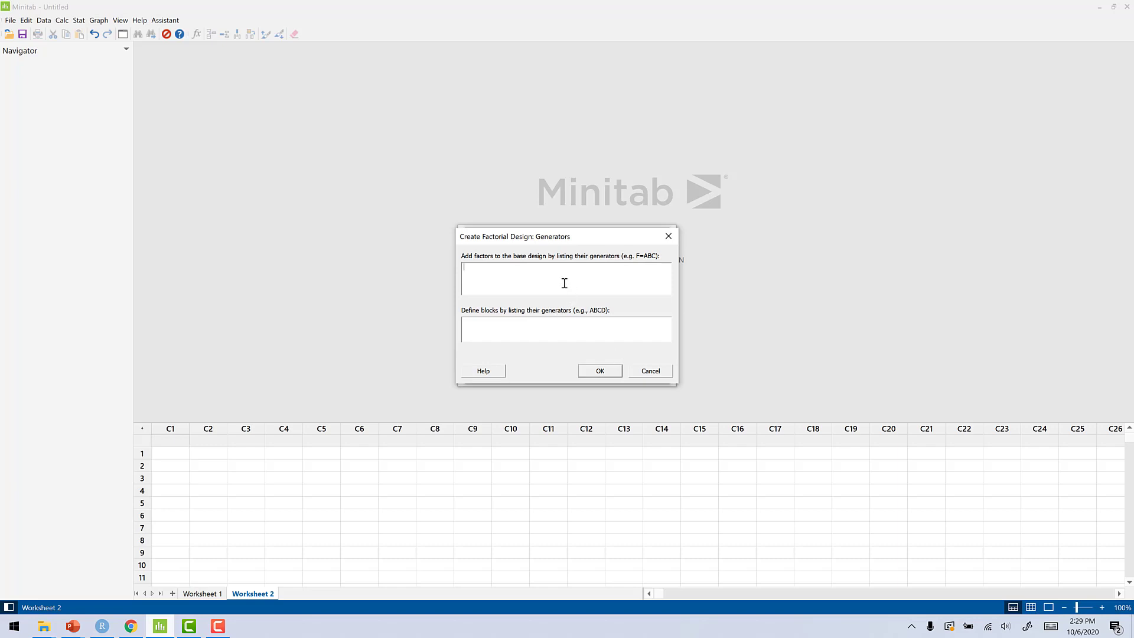
text(e=)
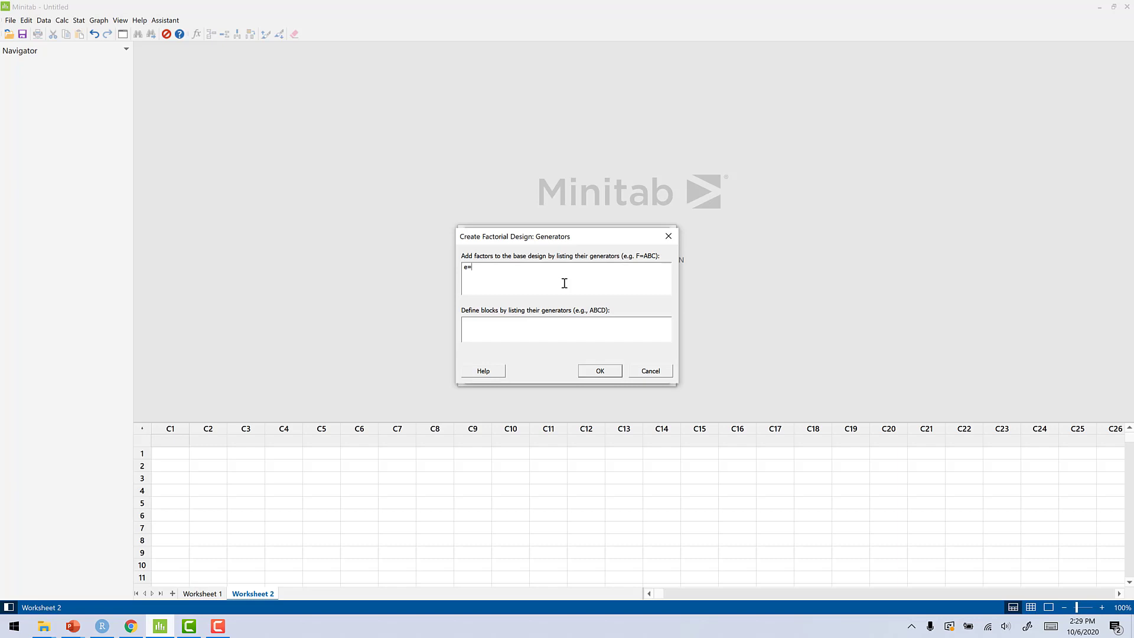
text(abc)
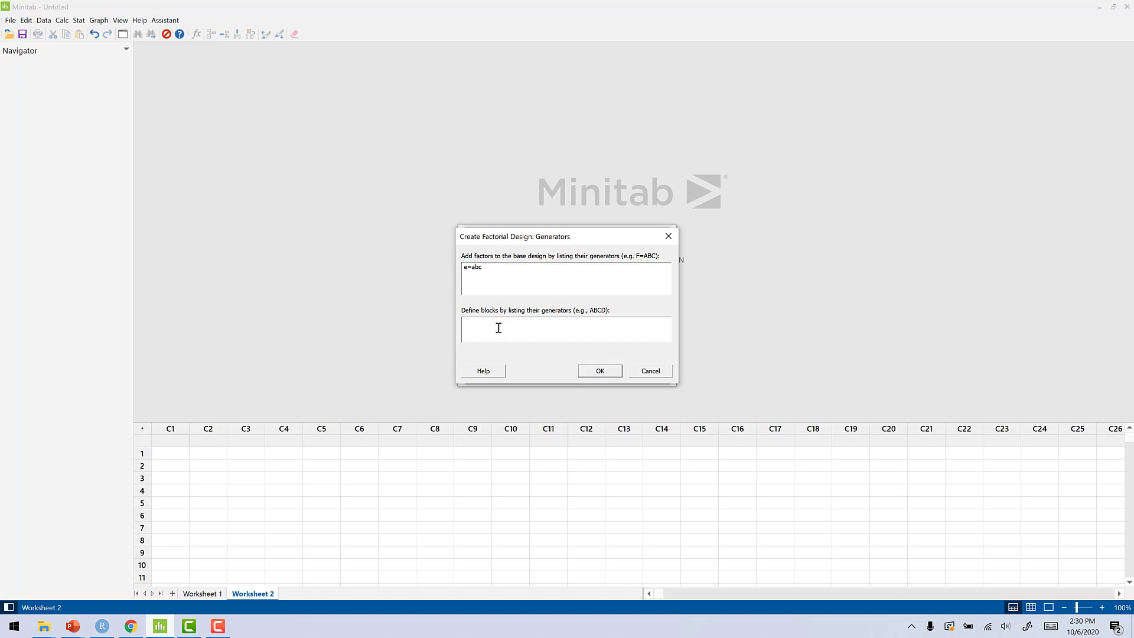
mouse_move(553, 274)
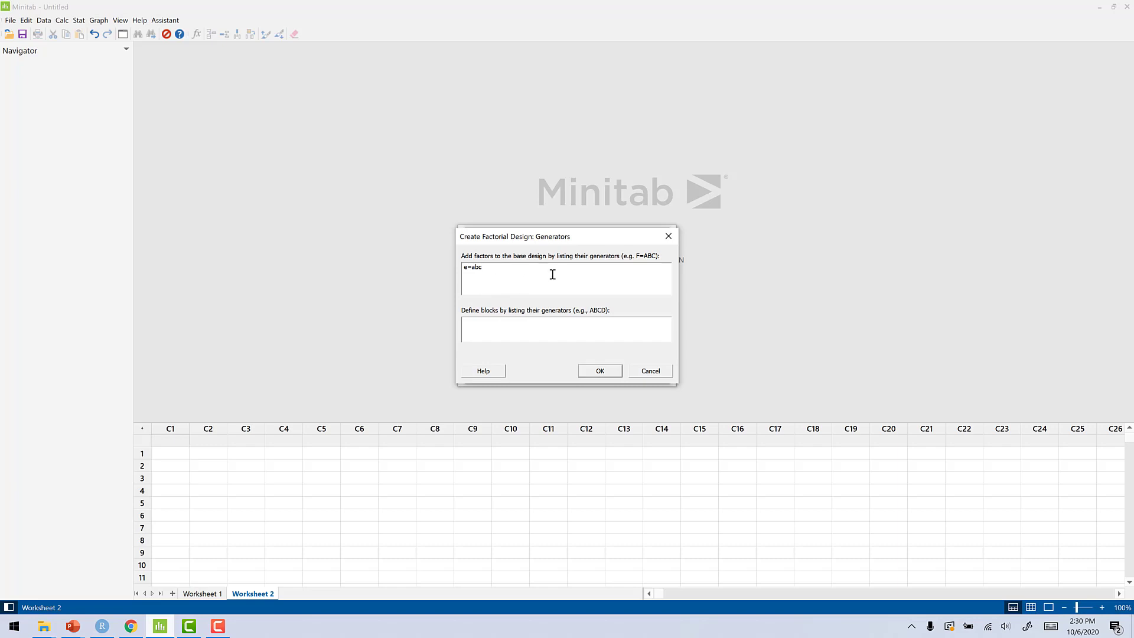
click(600, 371)
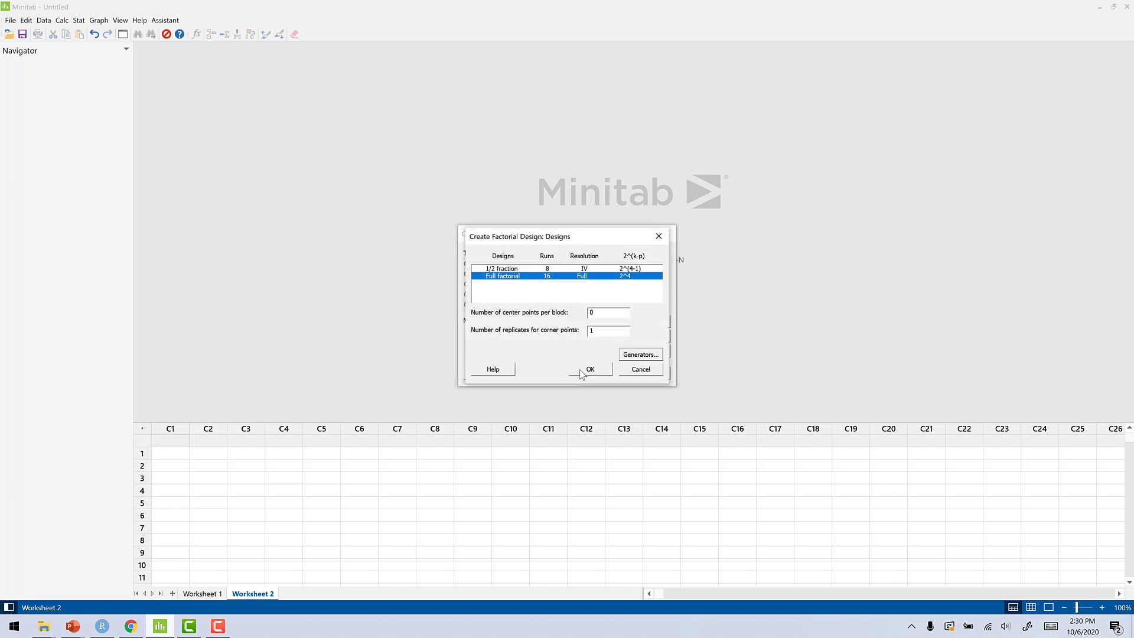
Step: Confirm the base design and accept the default design options to generate the 16-run design
click(591, 369)
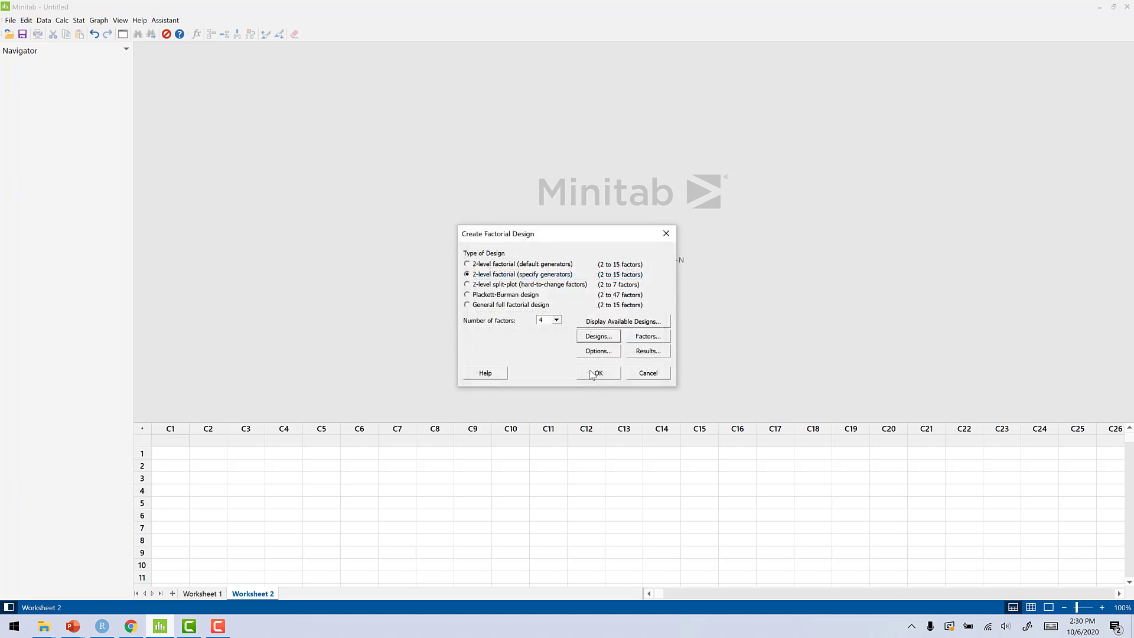
mouse_move(646, 345)
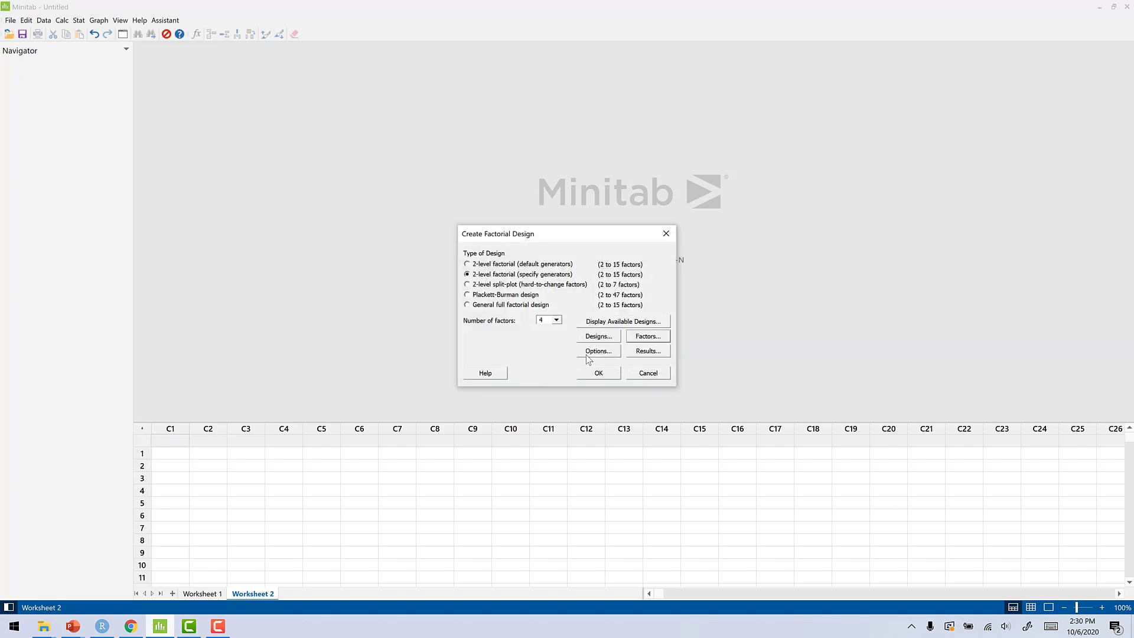
click(598, 351)
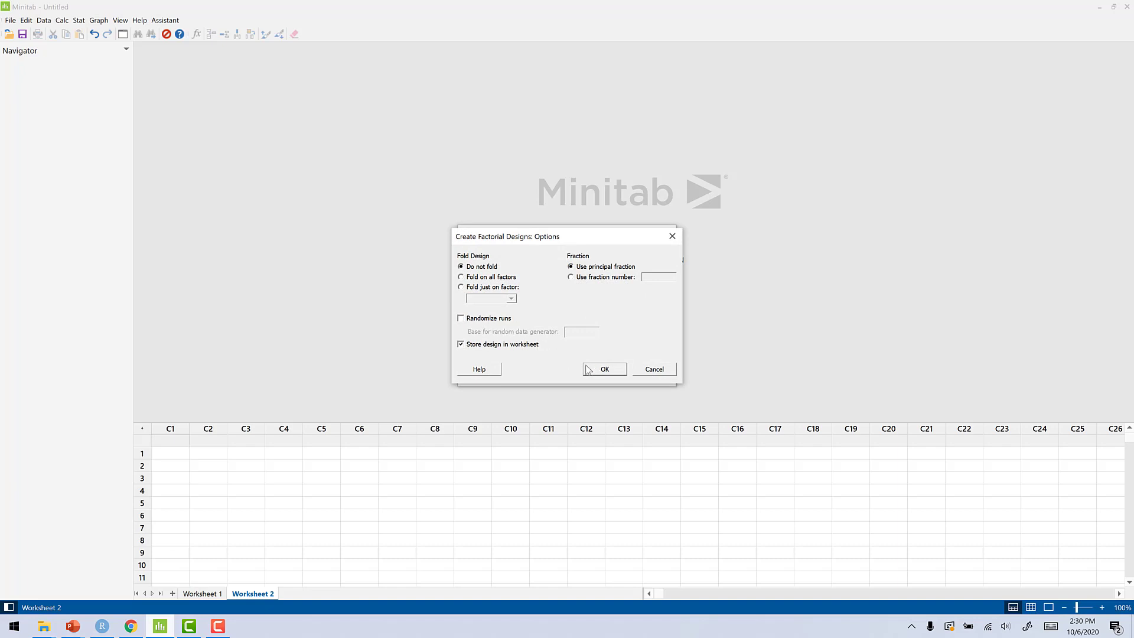
click(605, 368)
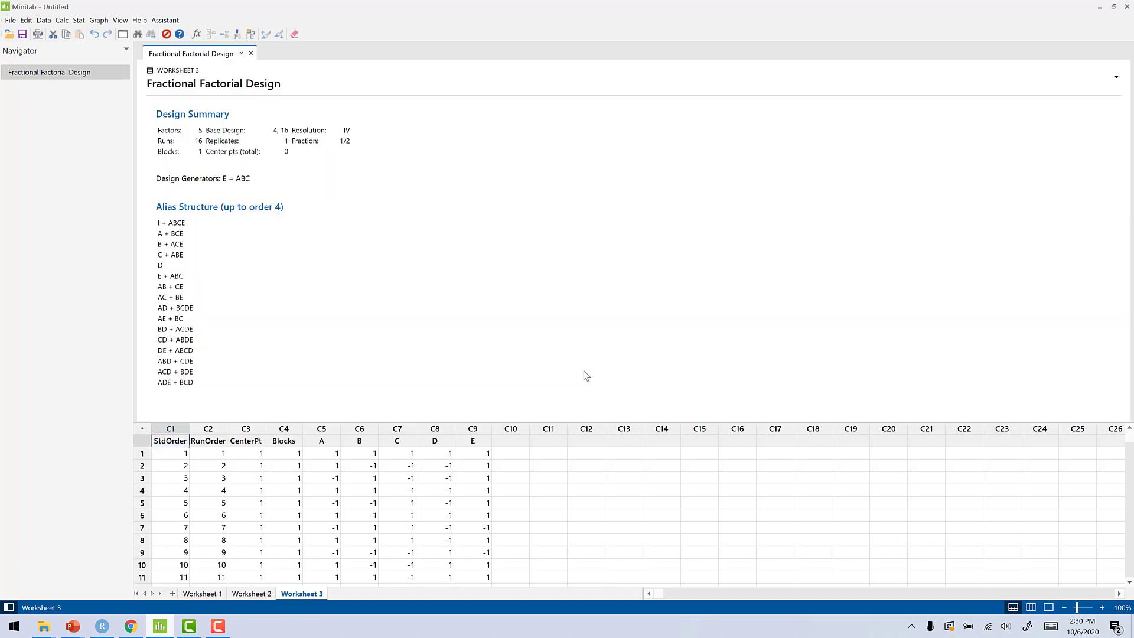
mouse_move(389, 242)
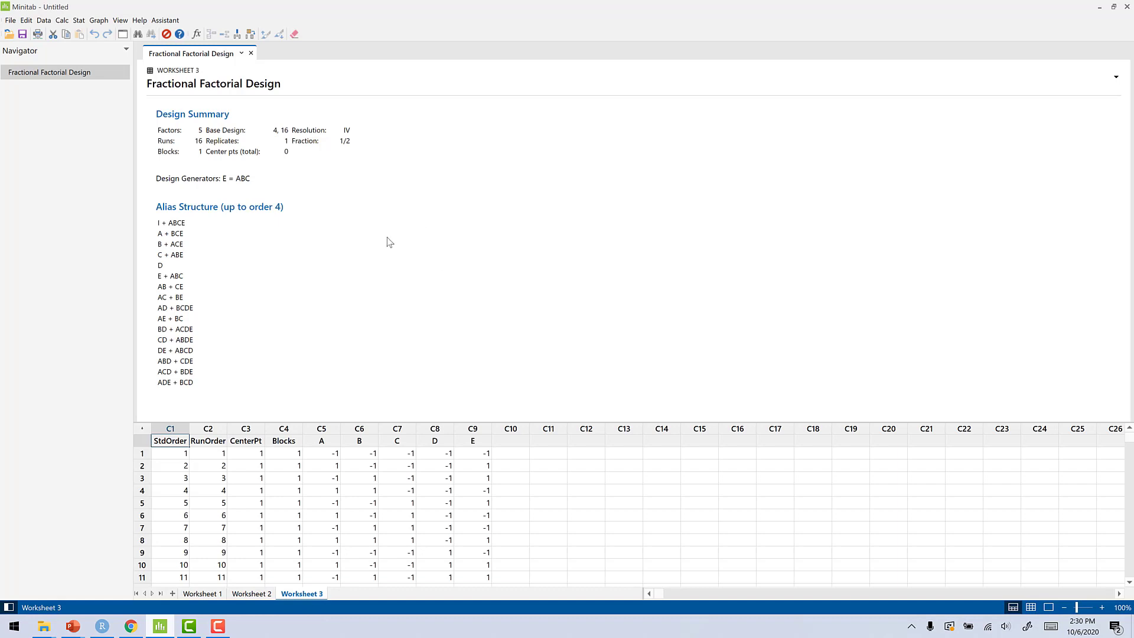
Step: Switch the layout to Output Only so the design summary and alias structure fill the window
click(120, 19)
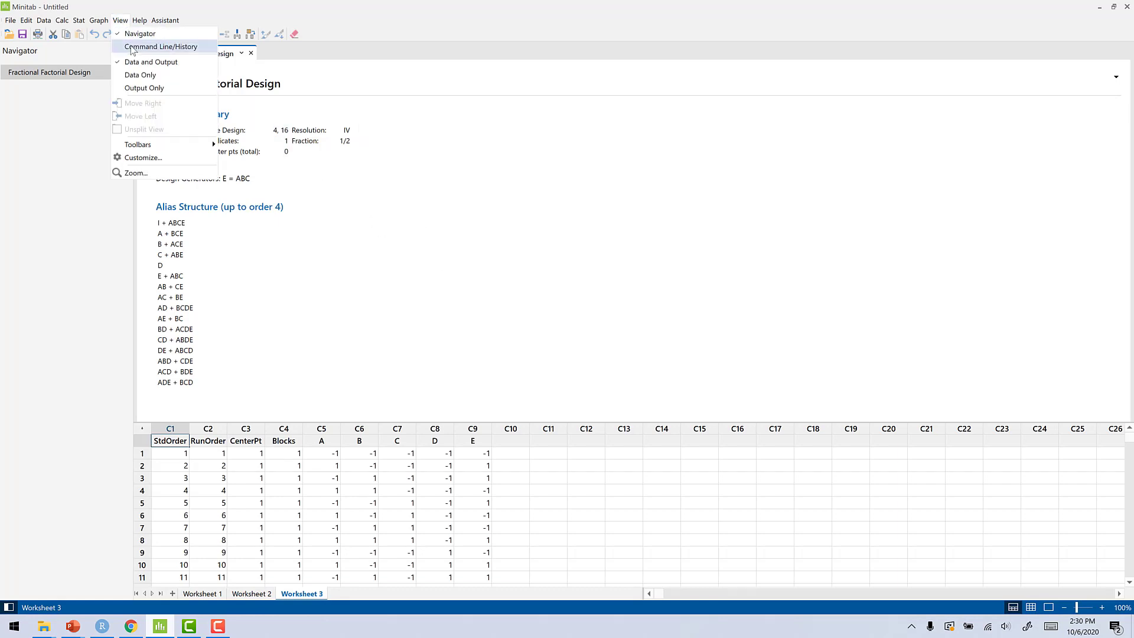
mouse_move(146, 91)
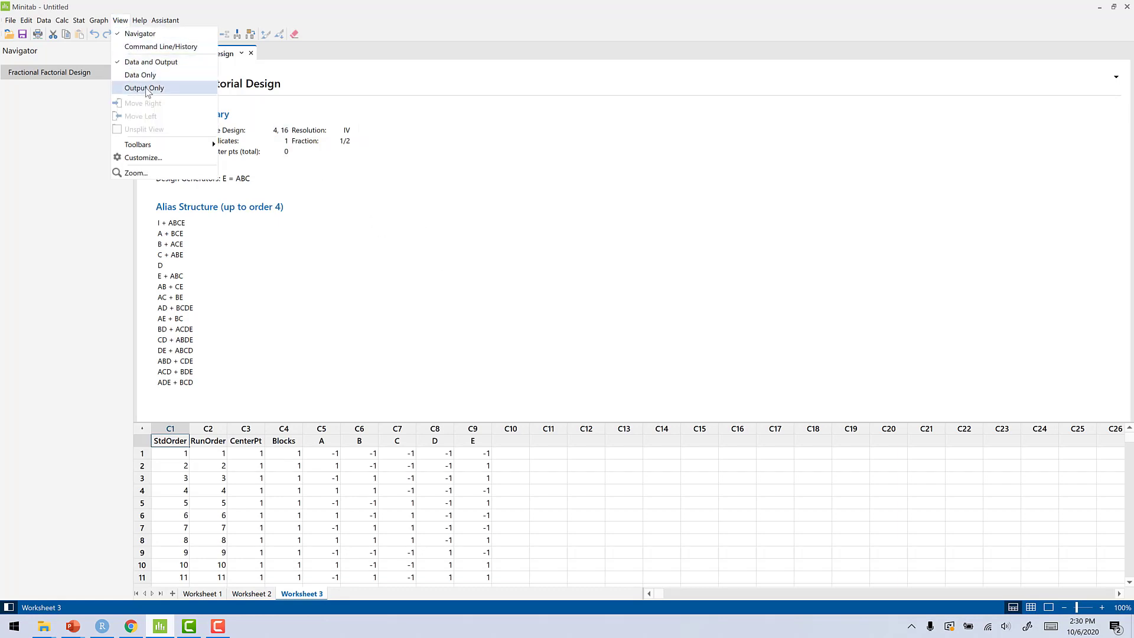
click(144, 87)
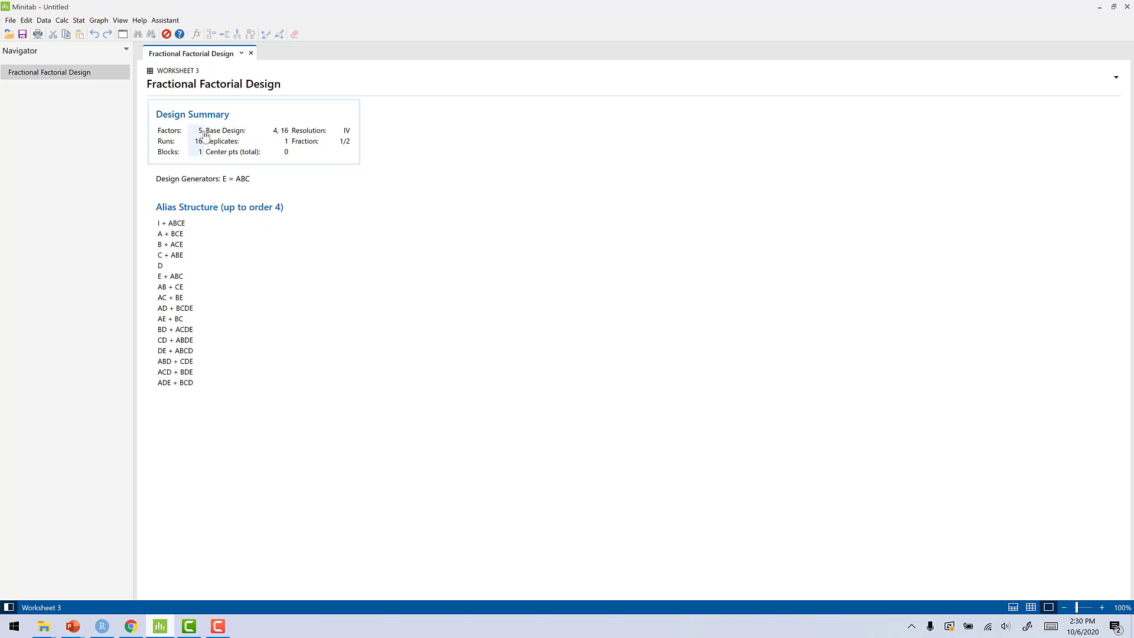
mouse_move(272, 138)
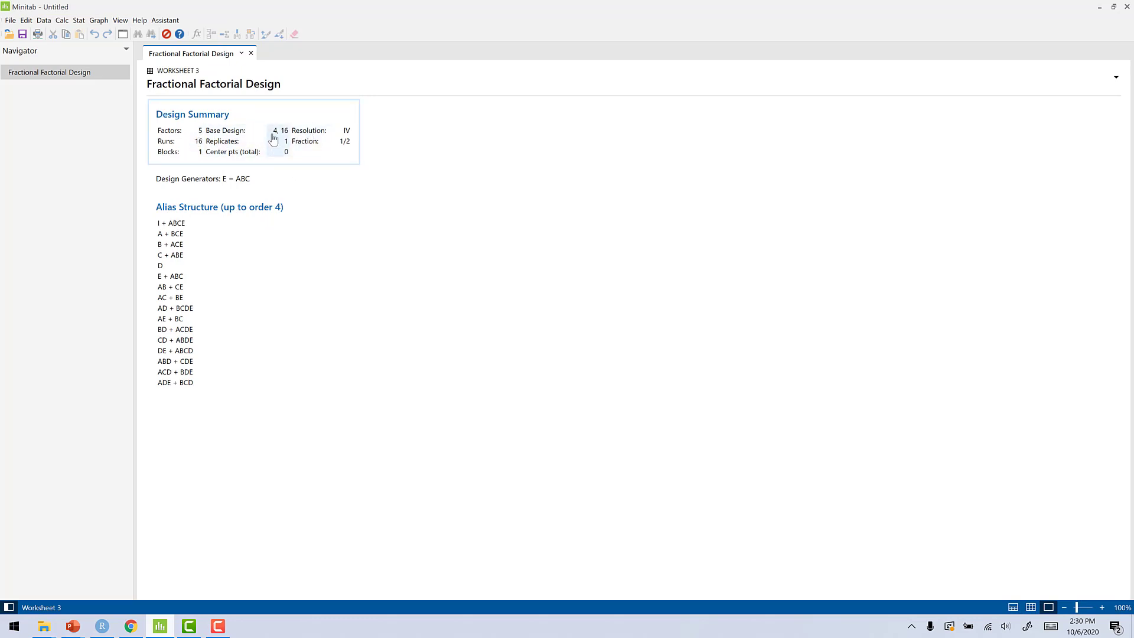
mouse_move(360, 133)
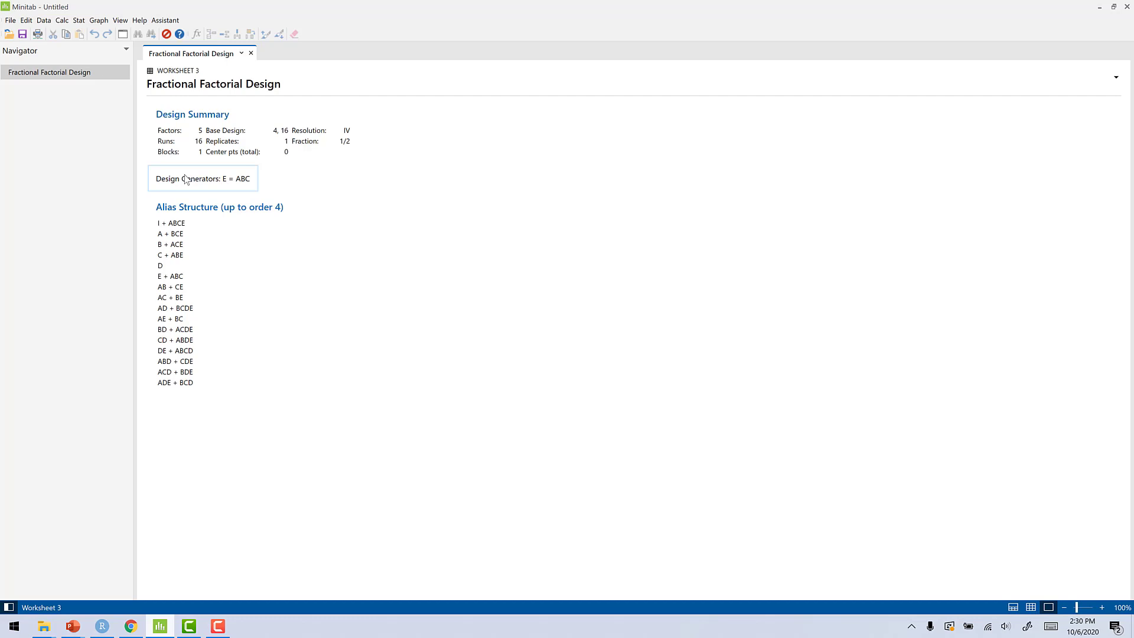
click(174, 244)
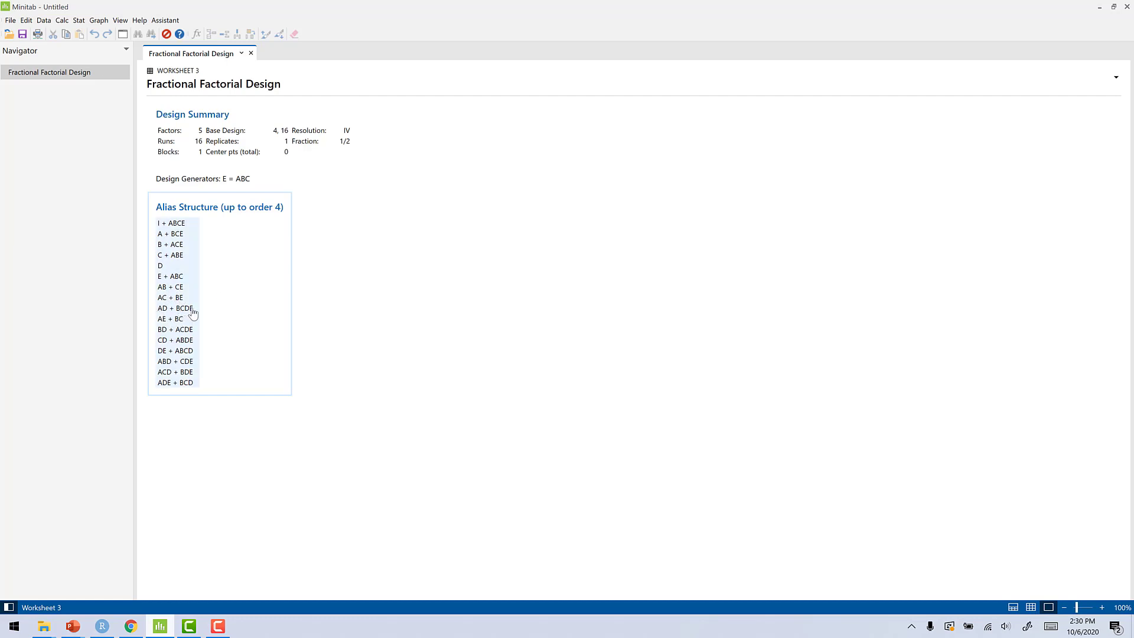
mouse_move(182, 287)
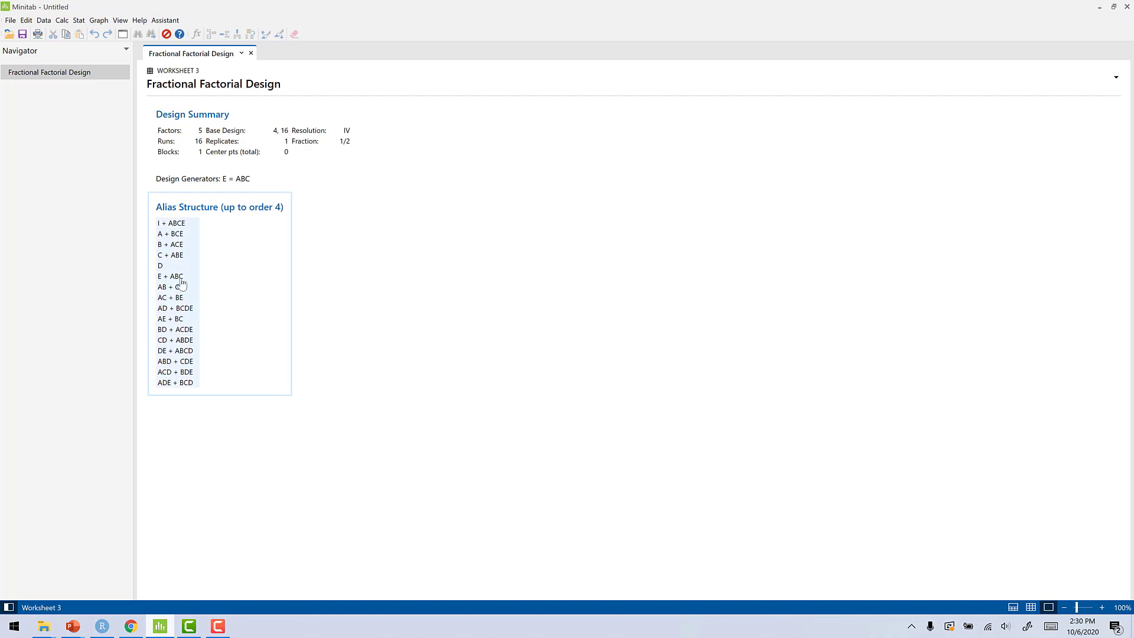
mouse_move(192, 333)
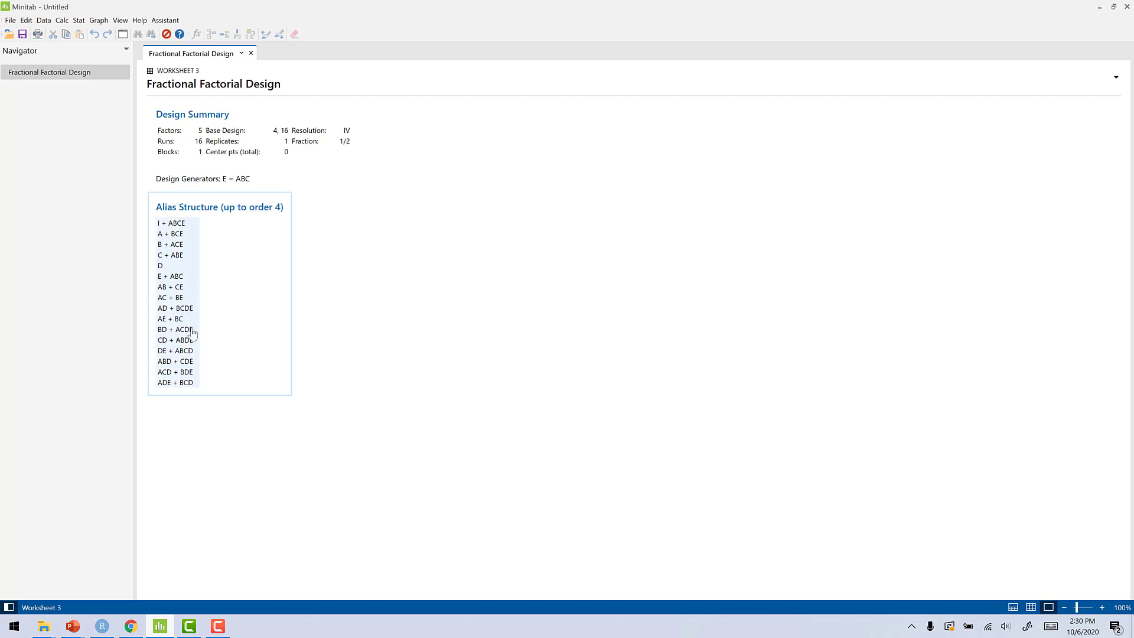